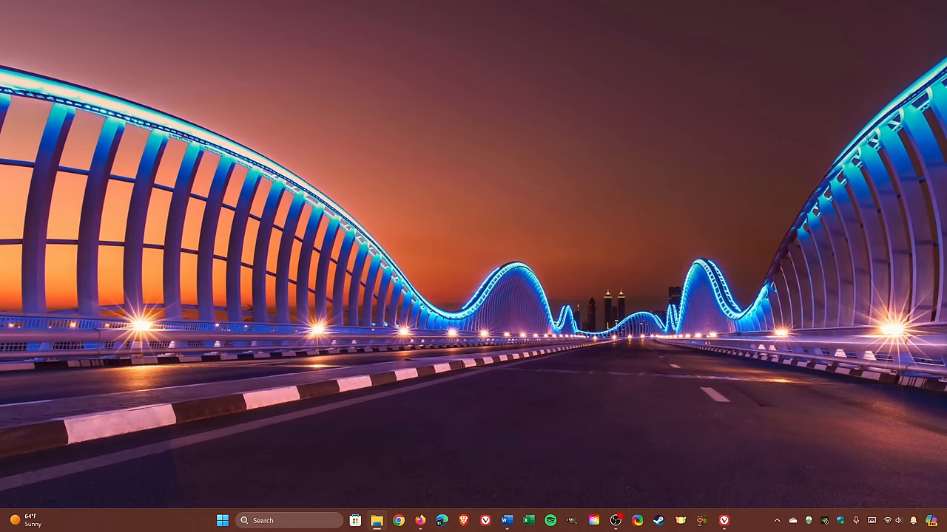
{"action": "mouse_move", "coordinate": [288, 521]}
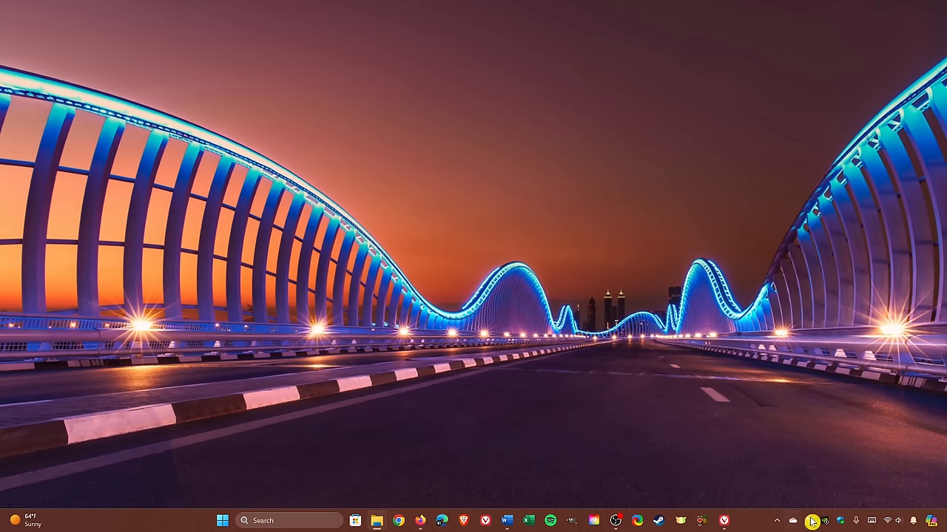
{"action": "mouse_move", "coordinate": [933, 522]}
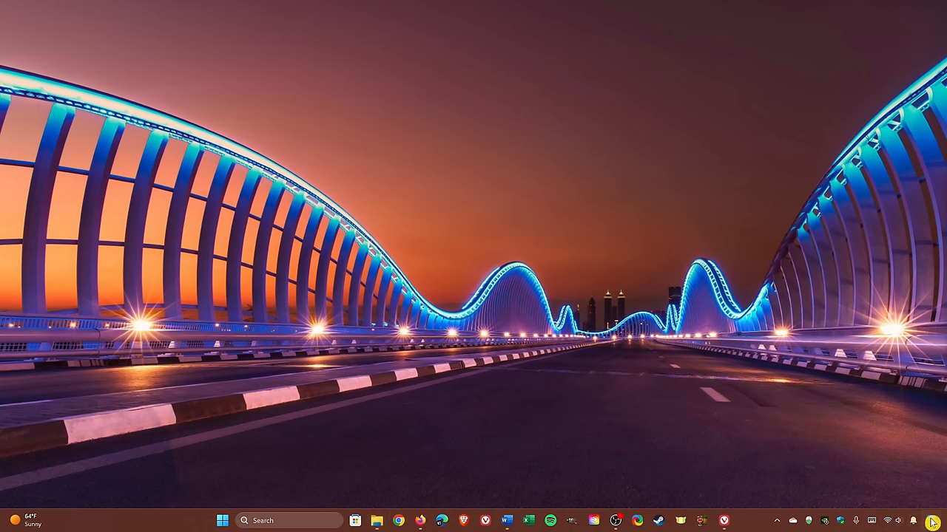
Open the Copilot side panel from the taskbar, close it, then reopen it with Win+C
{"action": "left_click", "coordinate": [931, 520]}
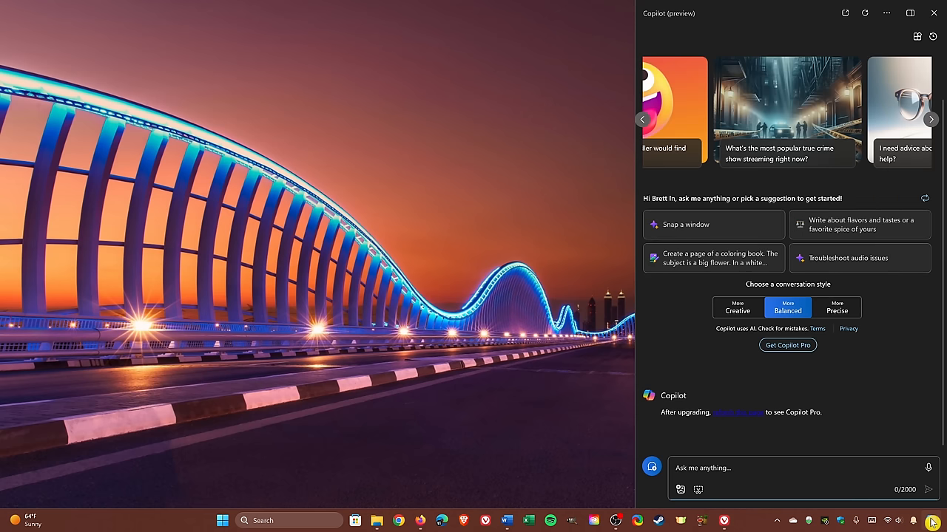
{"action": "left_click", "coordinate": [933, 13]}
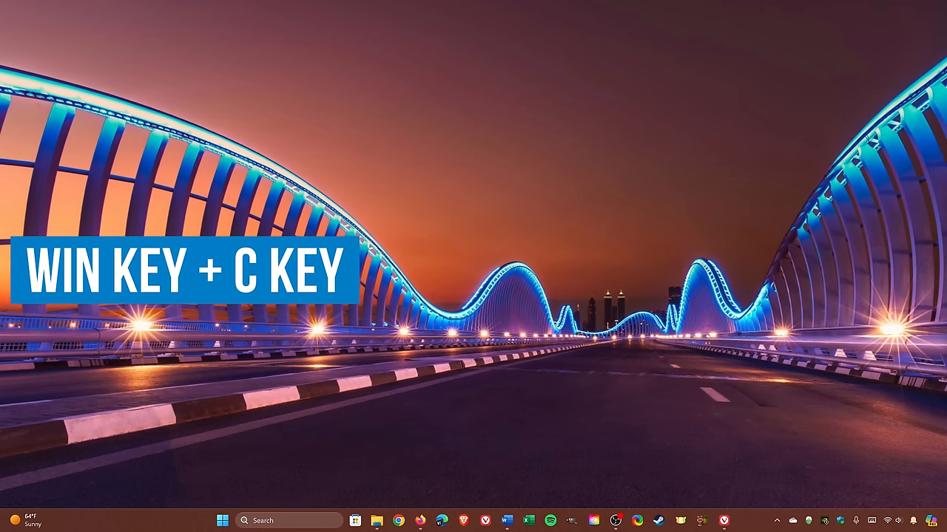
{"action": "key", "text": "win+c"}
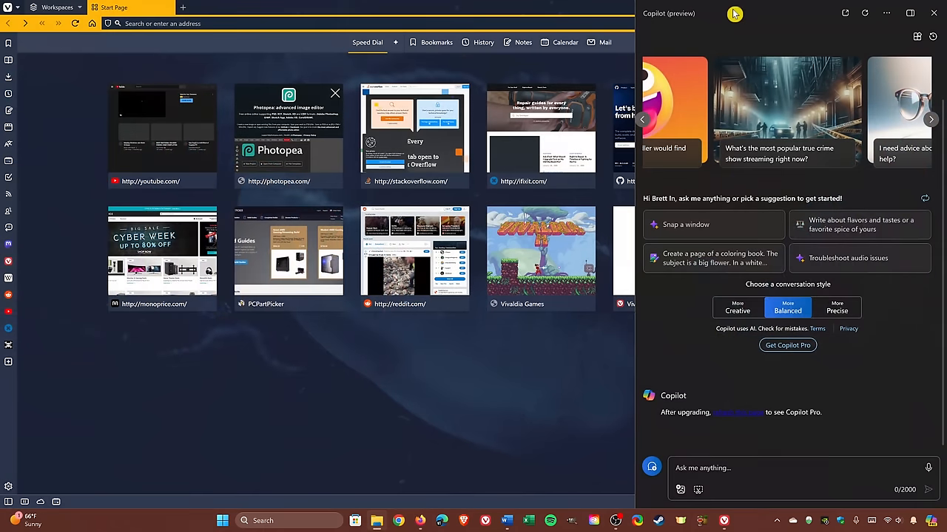
{"action": "mouse_move", "coordinate": [603, 11]}
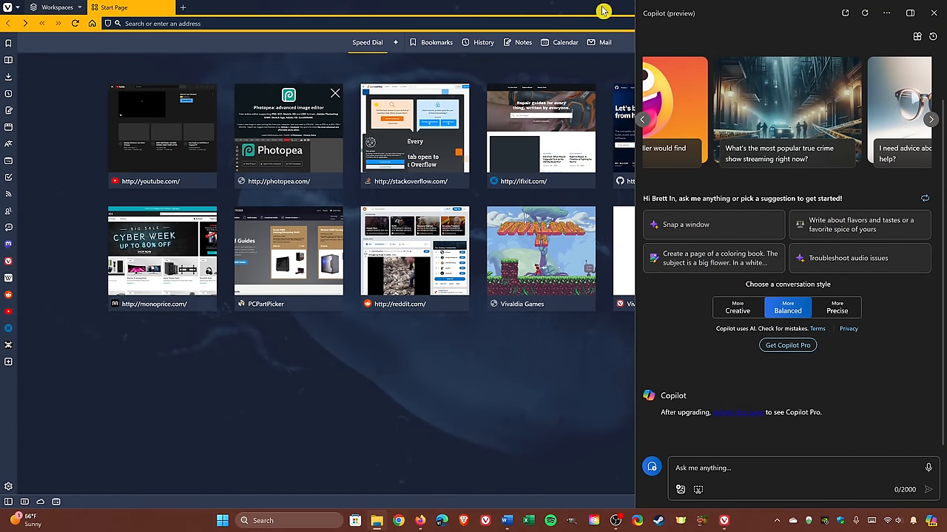
{"action": "mouse_move", "coordinate": [728, 22]}
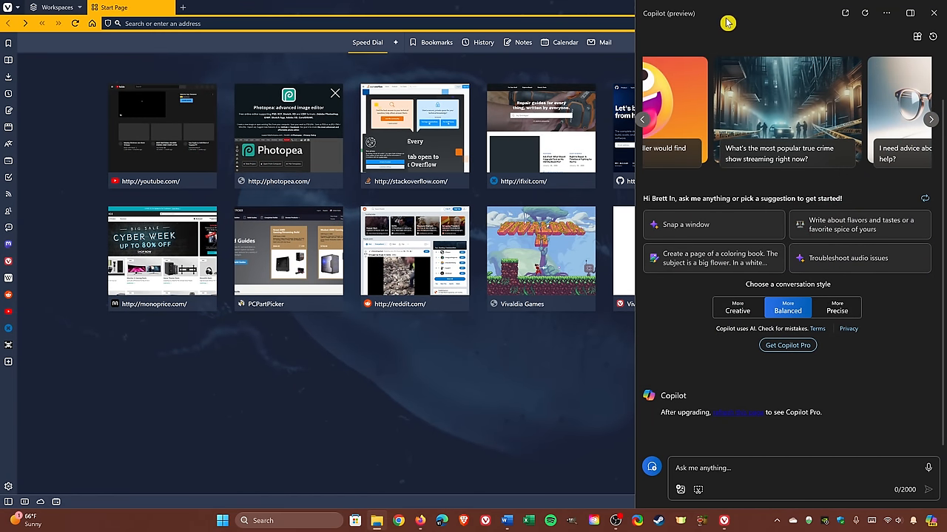
{"action": "mouse_move", "coordinate": [856, 22]}
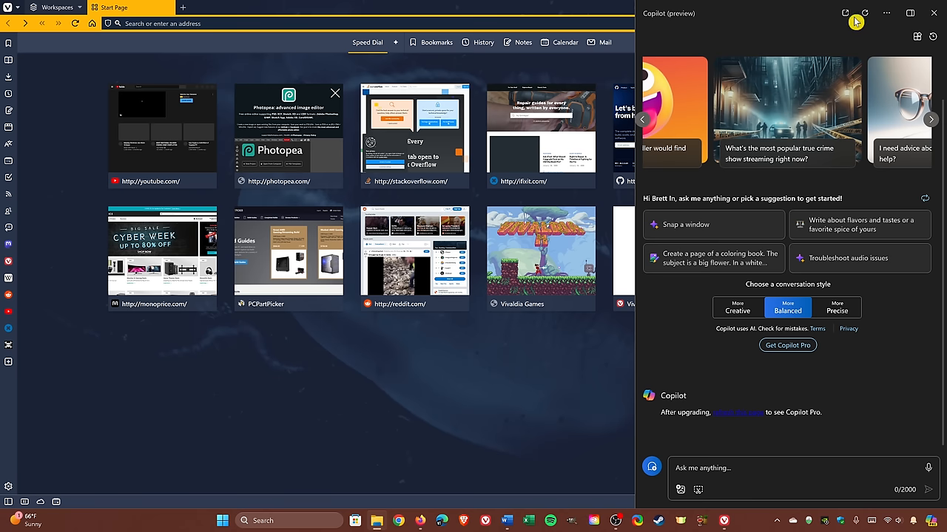
{"action": "mouse_move", "coordinate": [910, 14]}
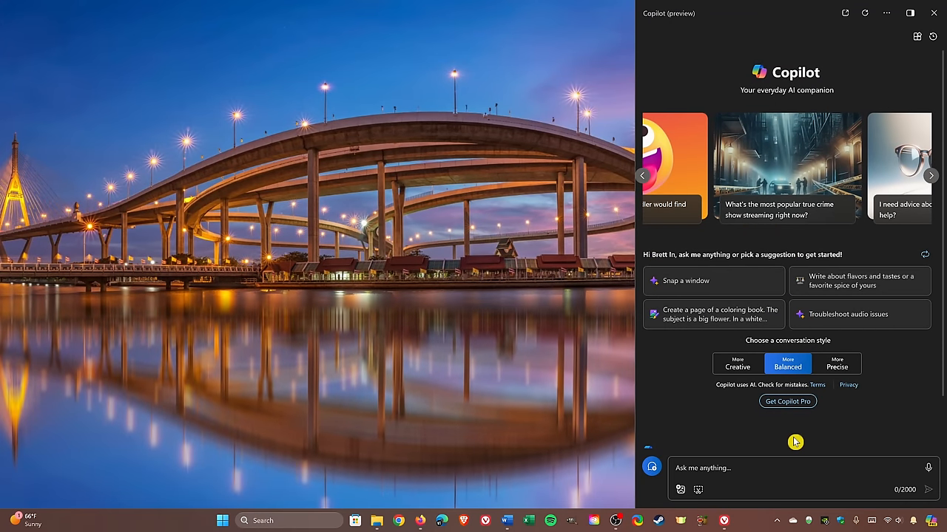
{"action": "mouse_move", "coordinate": [792, 436]}
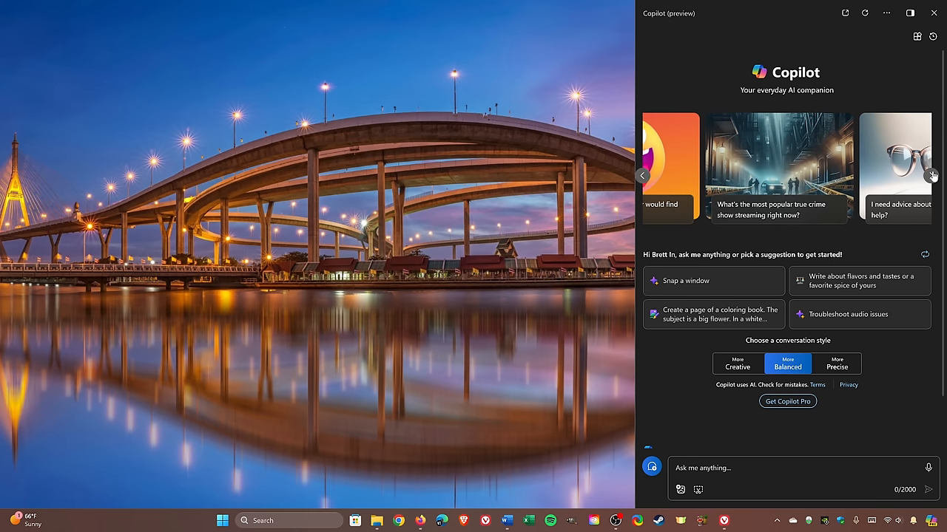
Advance the suggestion carousel to the next prompt cards, including the hiking gift idea
{"action": "left_click", "coordinate": [932, 175]}
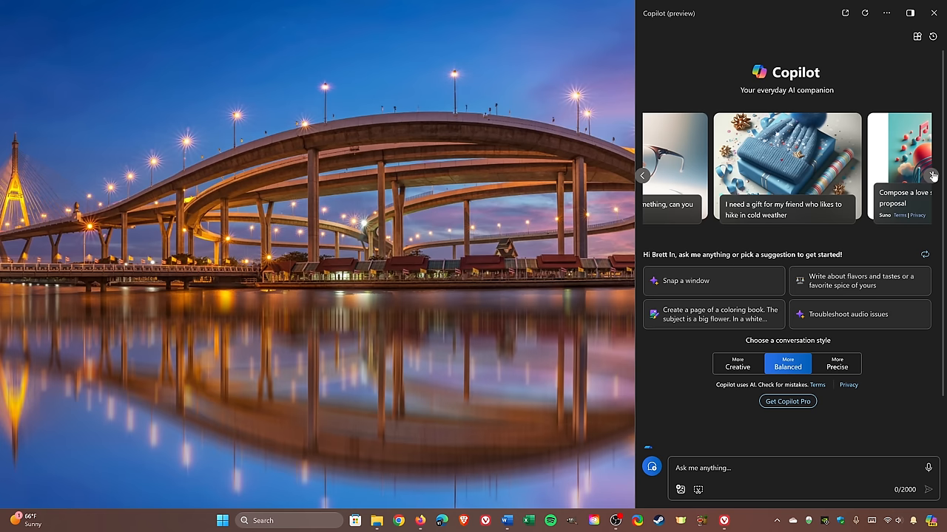
{"action": "mouse_move", "coordinate": [891, 435]}
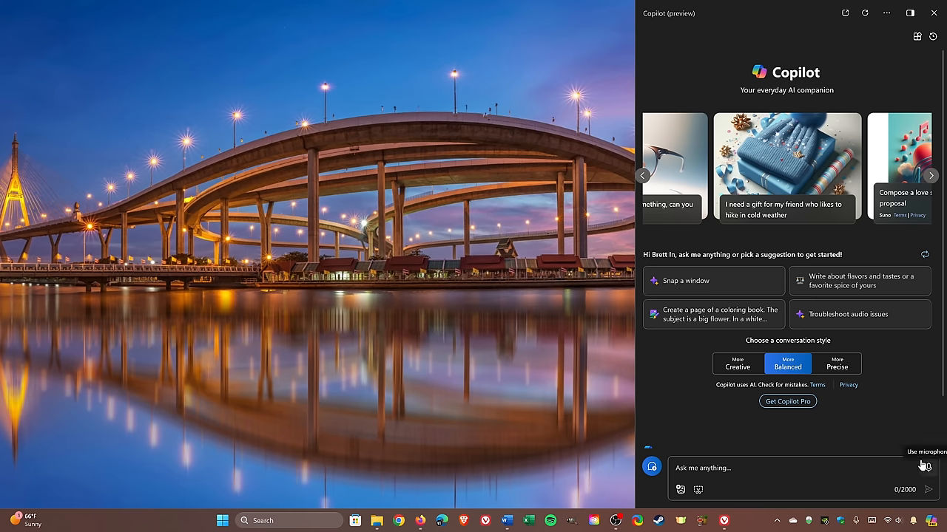
Dictate and send a request for a short love poem for wife Vicki
{"action": "left_click", "coordinate": [928, 467]}
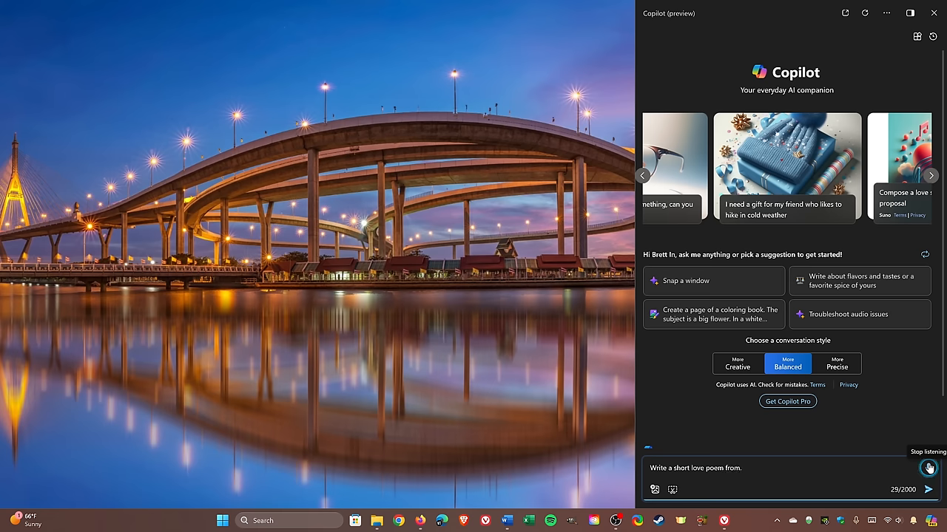
{"action": "type", "text": "for my wife Vicki, who is always."}
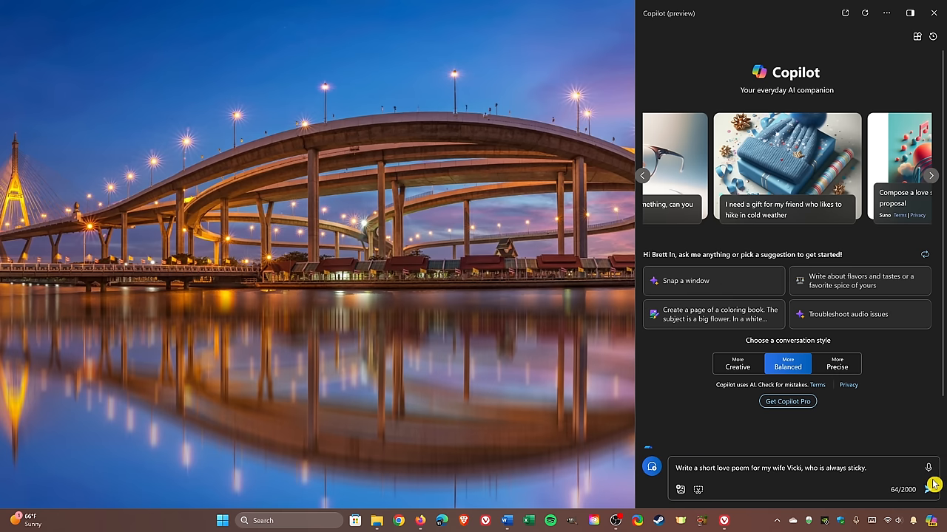
{"action": "left_click", "coordinate": [931, 484]}
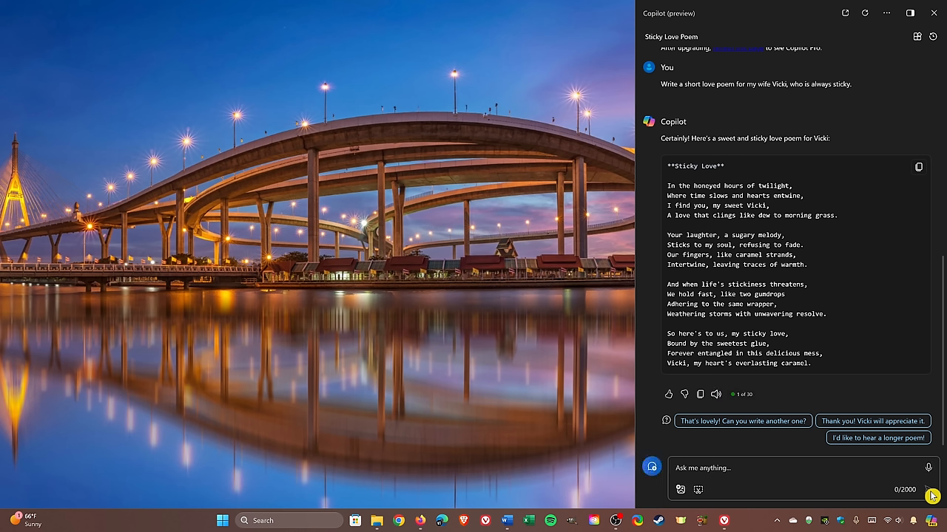
{"action": "mouse_move", "coordinate": [793, 403]}
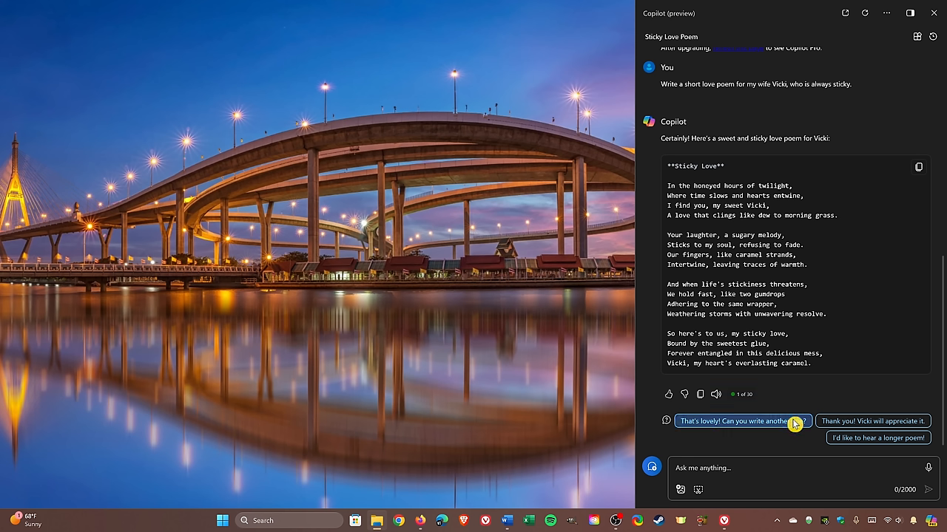
{"action": "mouse_move", "coordinate": [878, 437]}
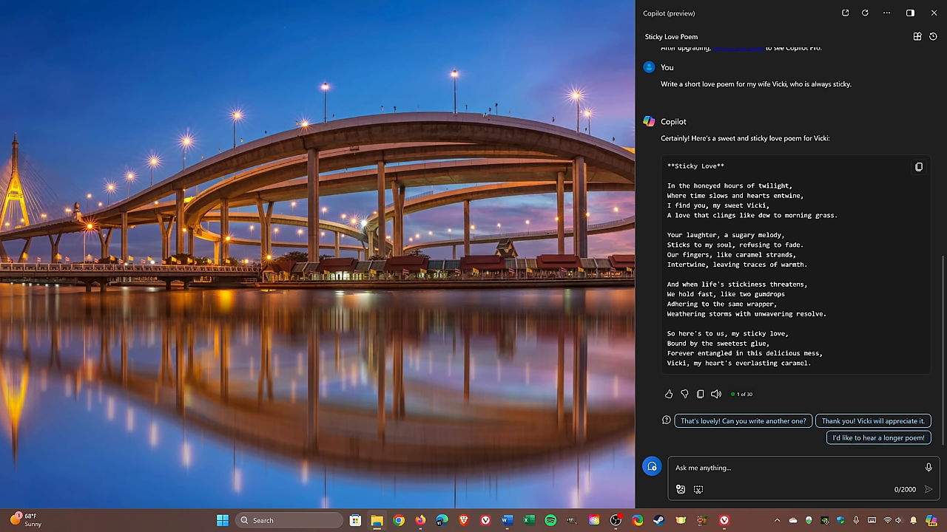
{"action": "mouse_move", "coordinate": [927, 468]}
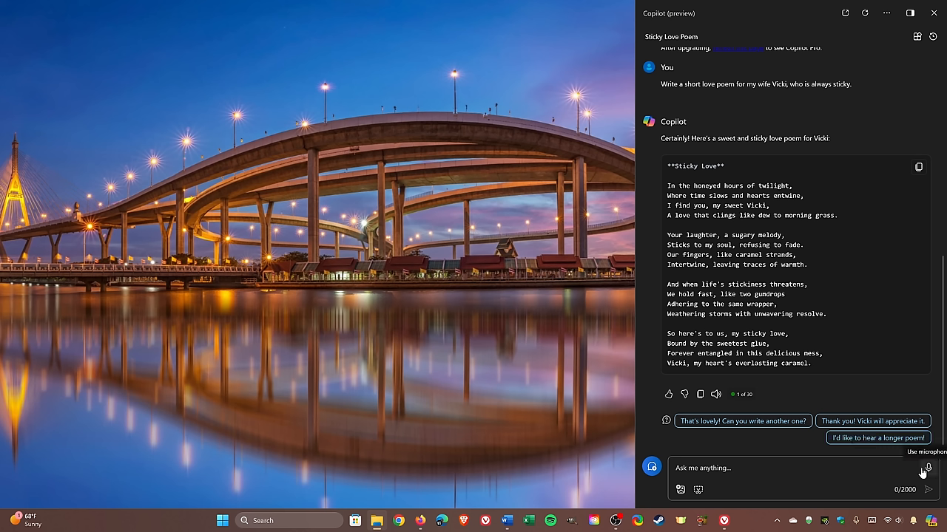
{"action": "mouse_move", "coordinate": [917, 199]}
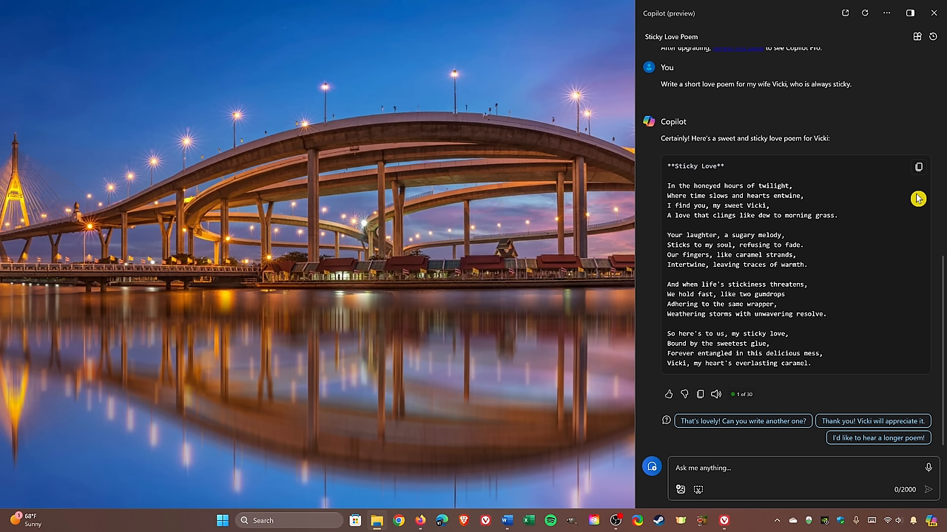
{"action": "mouse_move", "coordinate": [917, 167]}
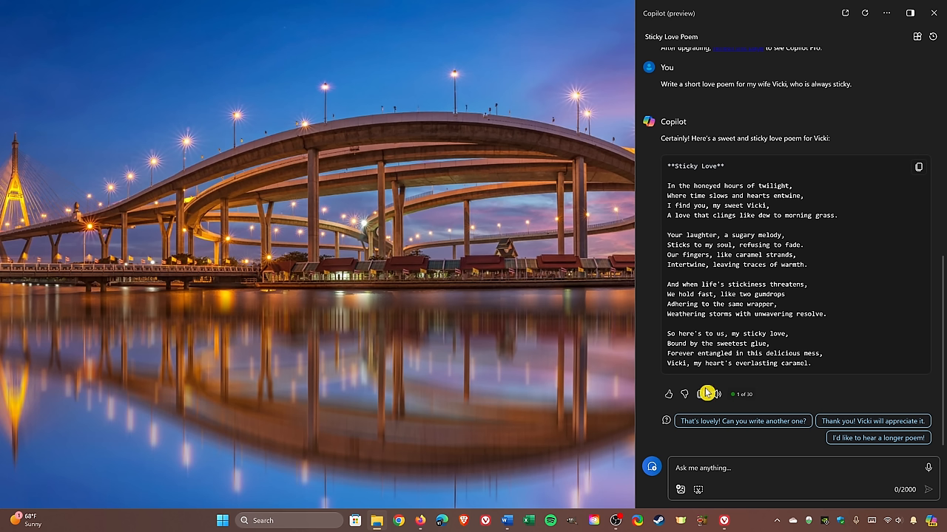
{"action": "mouse_move", "coordinate": [700, 393]}
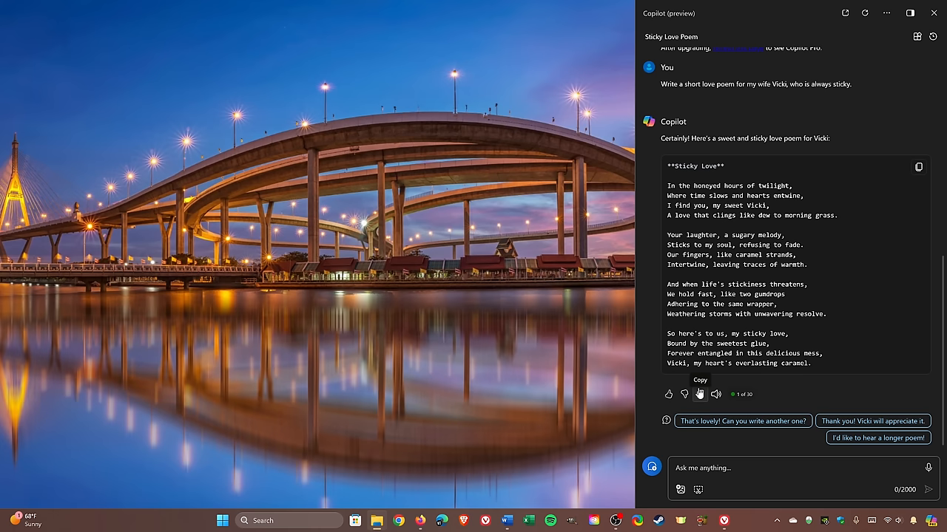
{"action": "left_click", "coordinate": [376, 520]}
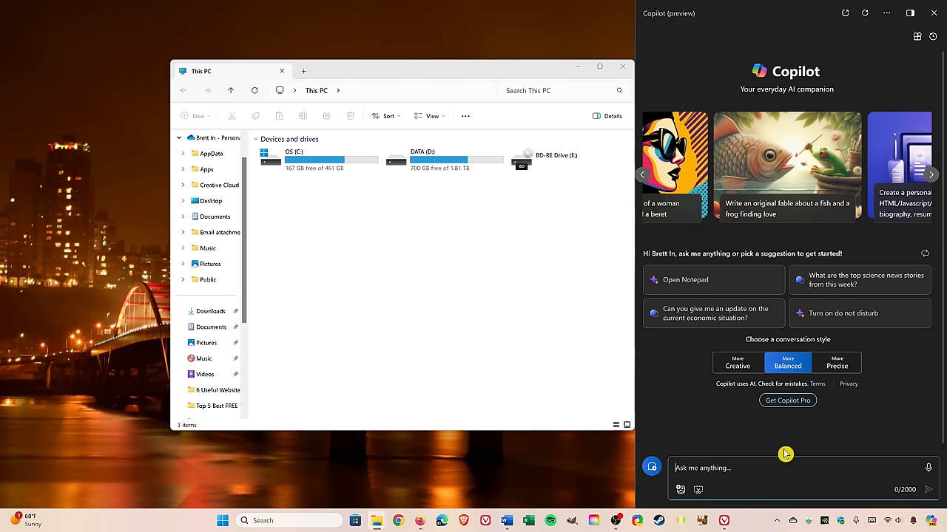
Ask Copilot to turn on Windows dark mode and confirm the switch with Yes
{"action": "type", "text": "tui"}
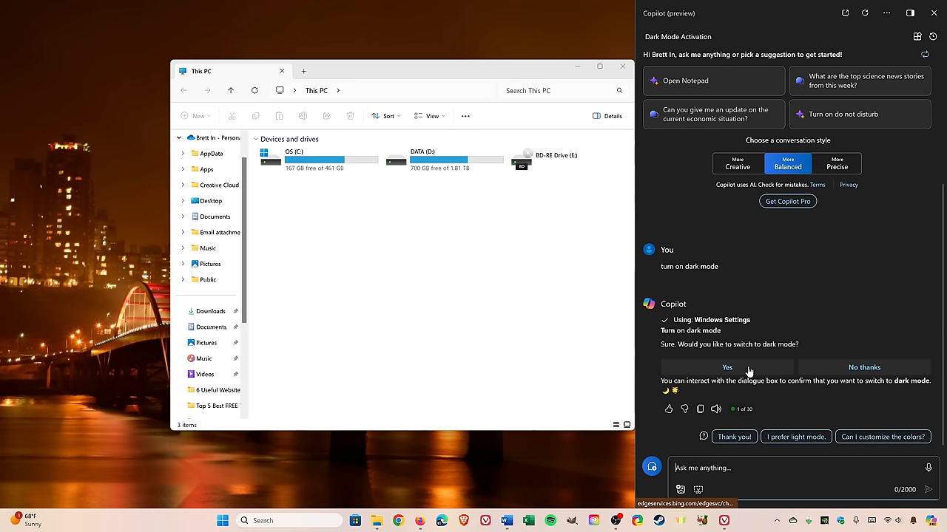
{"action": "left_click", "coordinate": [727, 368]}
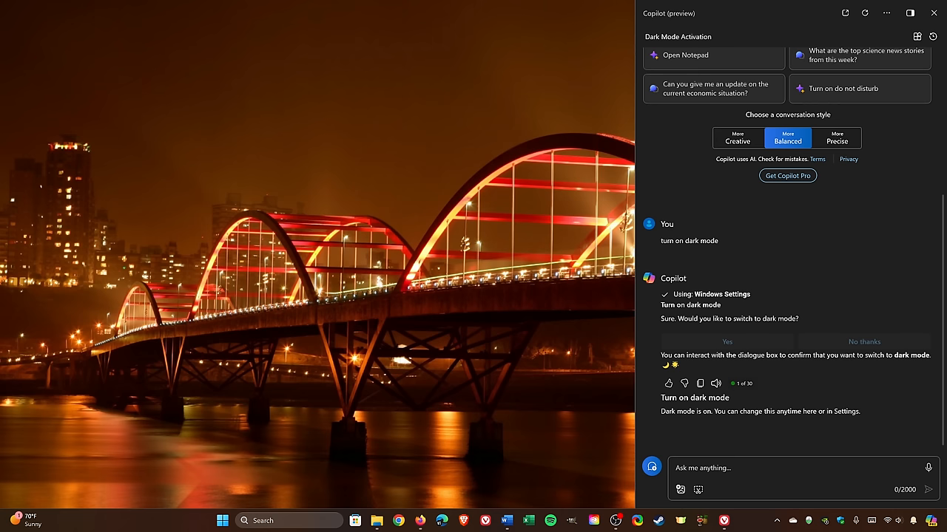
Ask Copilot to open Notepad and approve its offer to open it
{"action": "type", "text": "open"}
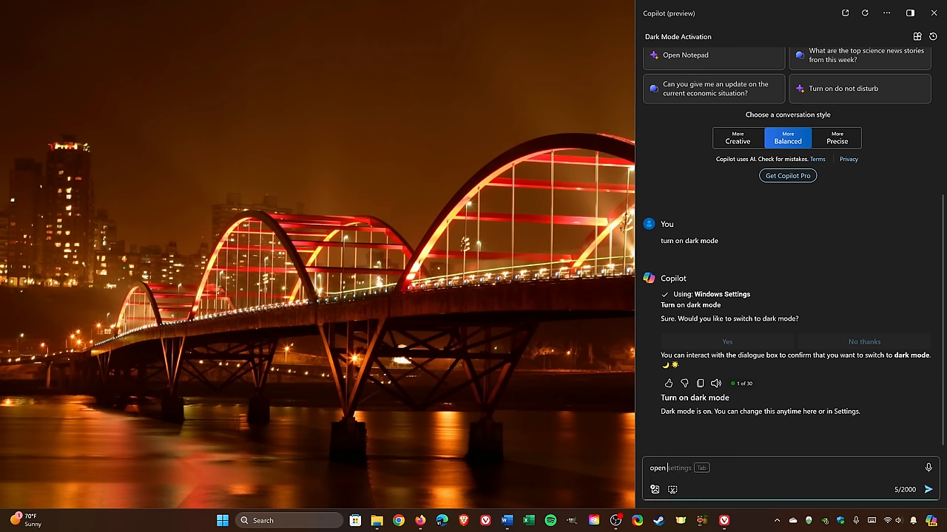
{"action": "left_click", "coordinate": [928, 489]}
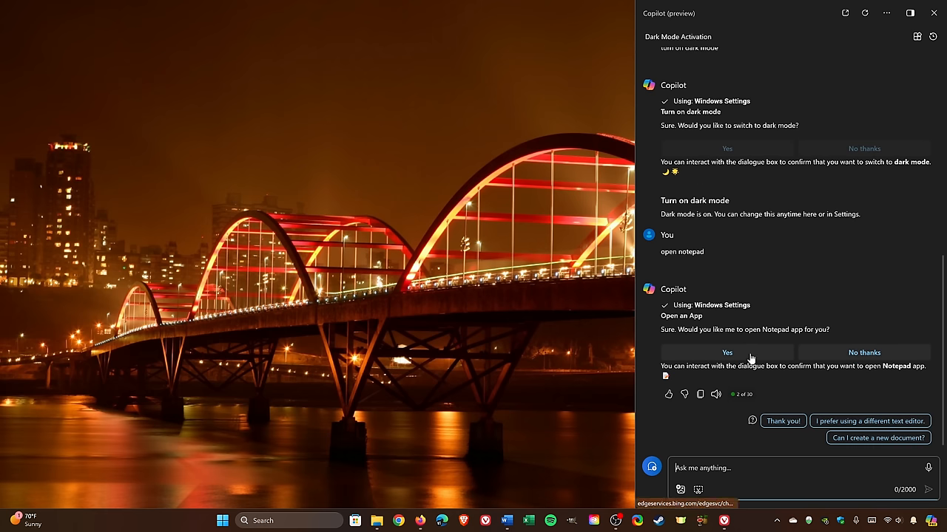
{"action": "left_click", "coordinate": [727, 352]}
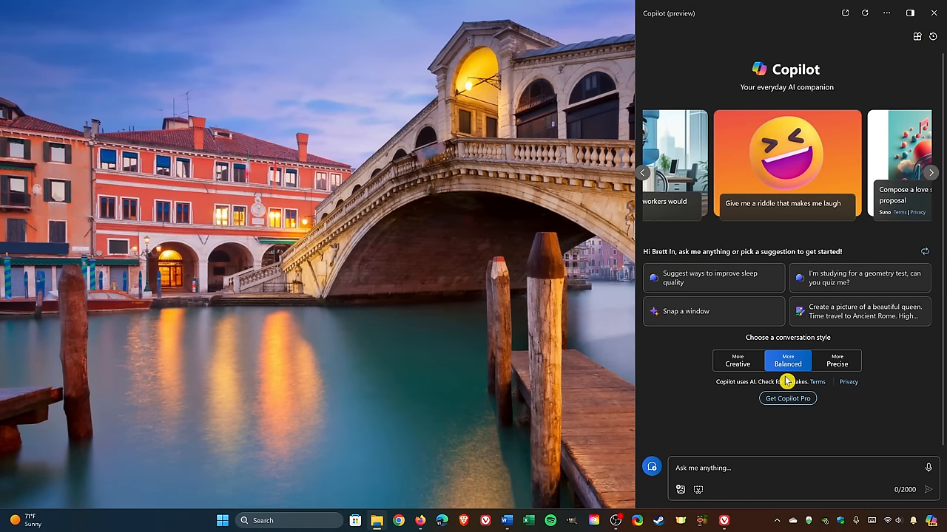
{"action": "left_click", "coordinate": [736, 360]}
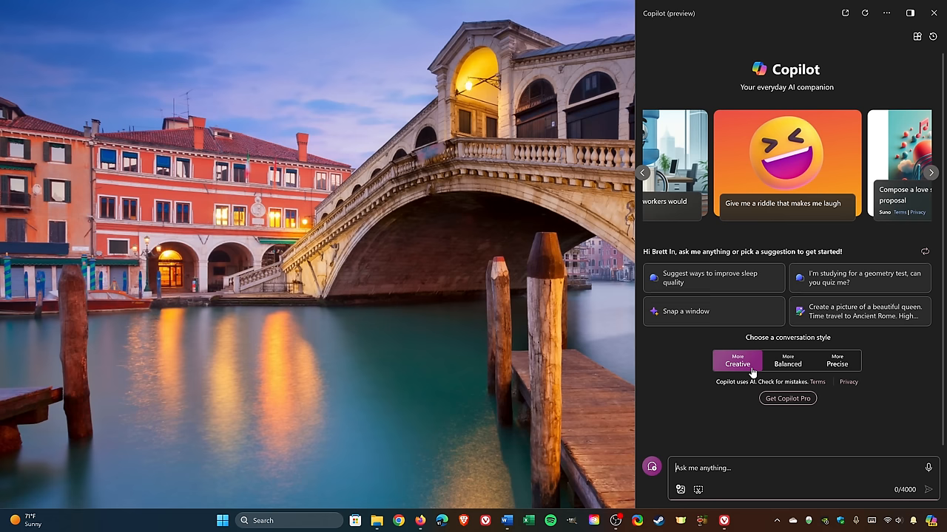
{"action": "mouse_move", "coordinate": [836, 375]}
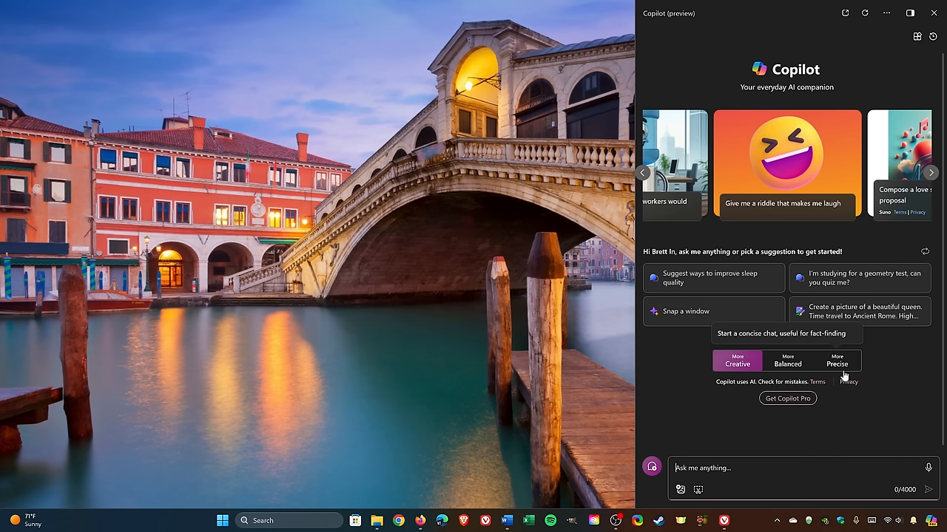
{"action": "left_click", "coordinate": [836, 360]}
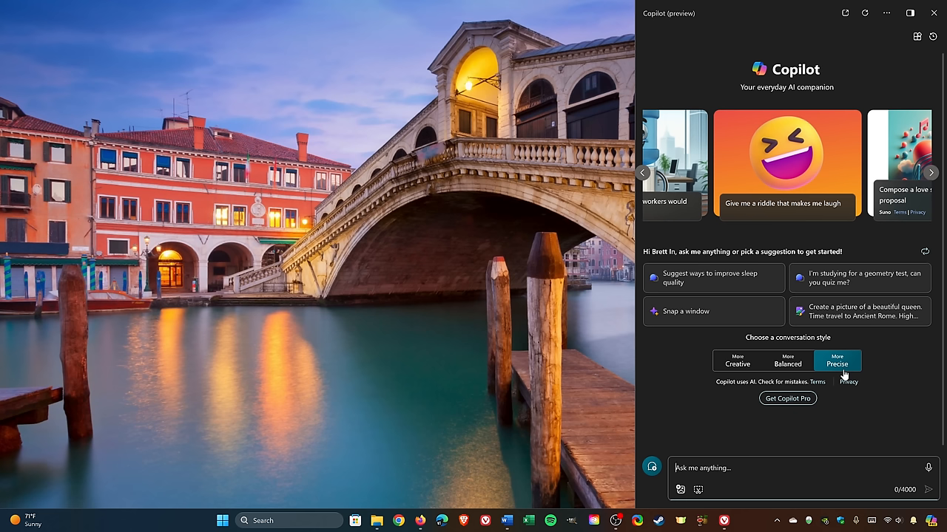
{"action": "mouse_move", "coordinate": [787, 361]}
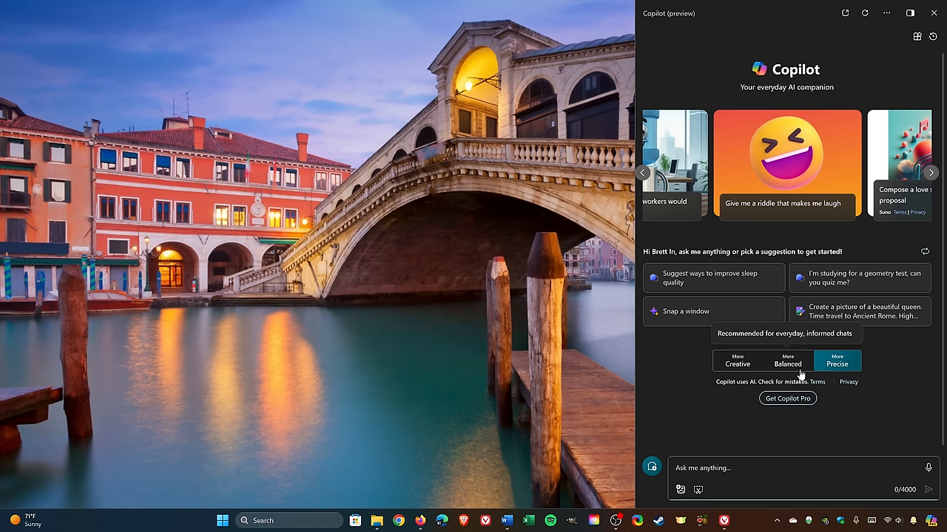
{"action": "left_click", "coordinate": [787, 361]}
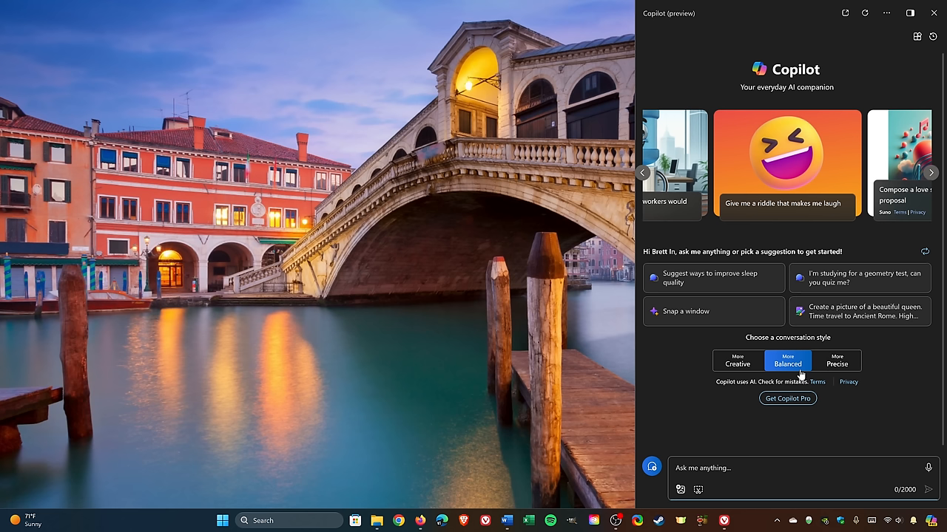
{"action": "left_click", "coordinate": [924, 252]}
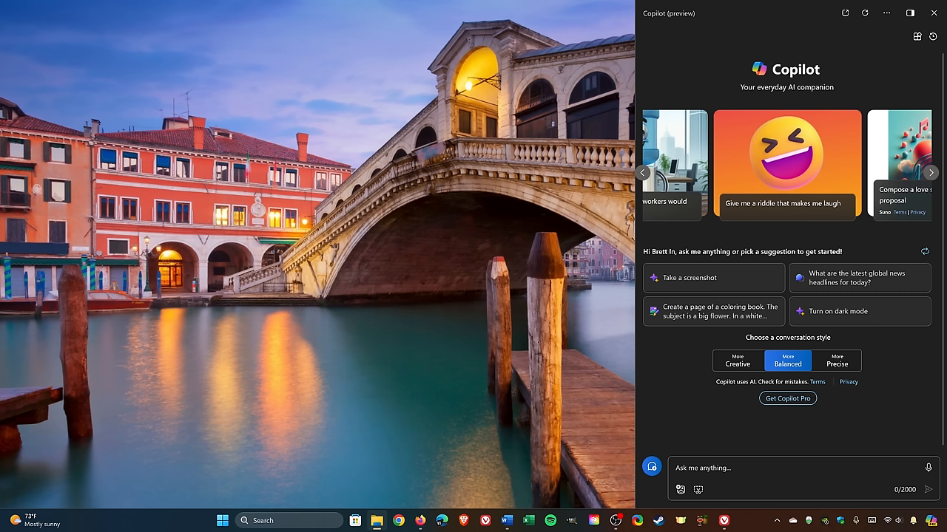
{"action": "mouse_move", "coordinate": [854, 82]}
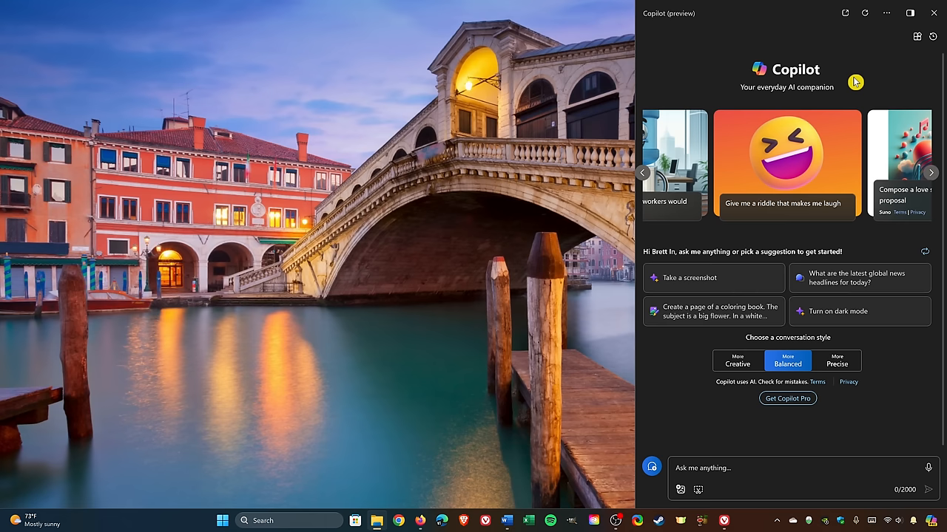
{"action": "mouse_move", "coordinate": [846, 13]}
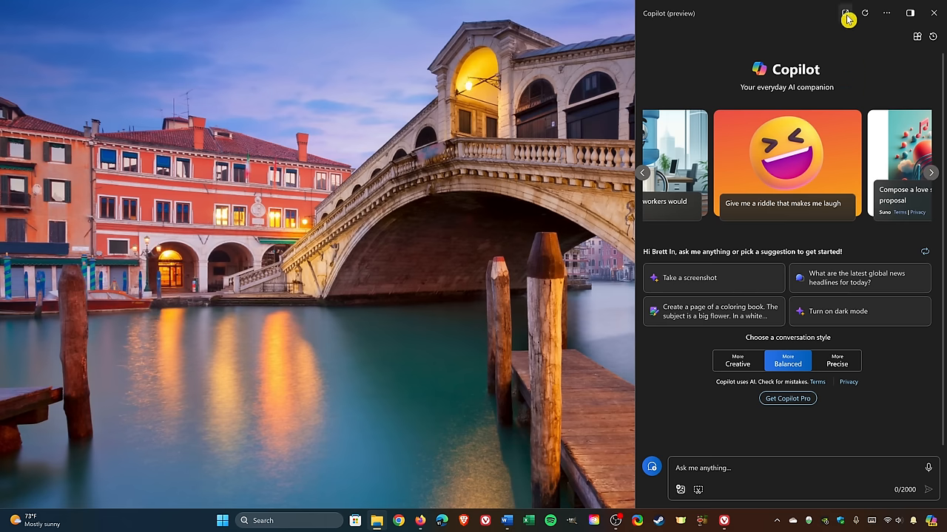
{"action": "mouse_move", "coordinate": [845, 13]}
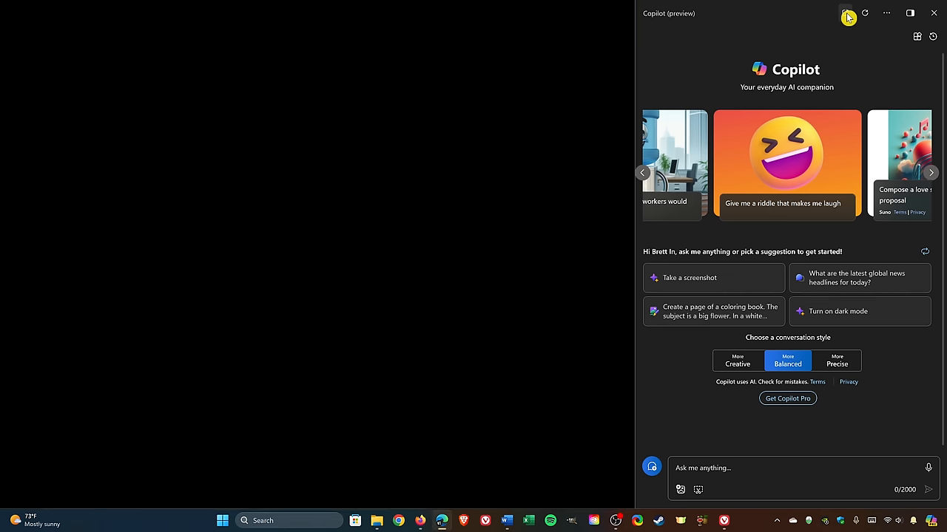
Open Copilot's full web version in Edge and select the Designer GPT
{"action": "left_click", "coordinate": [909, 14]}
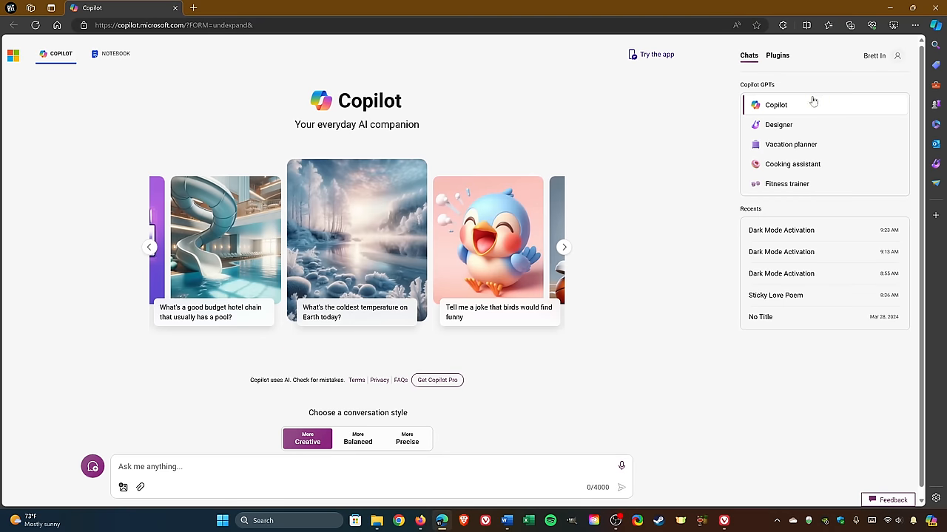
{"action": "left_click", "coordinate": [563, 247]}
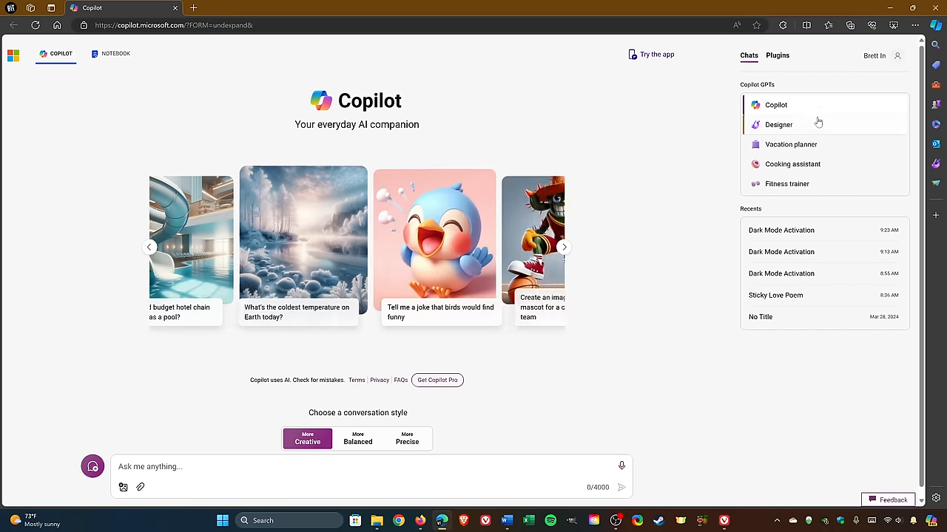
{"action": "left_click", "coordinate": [778, 124]}
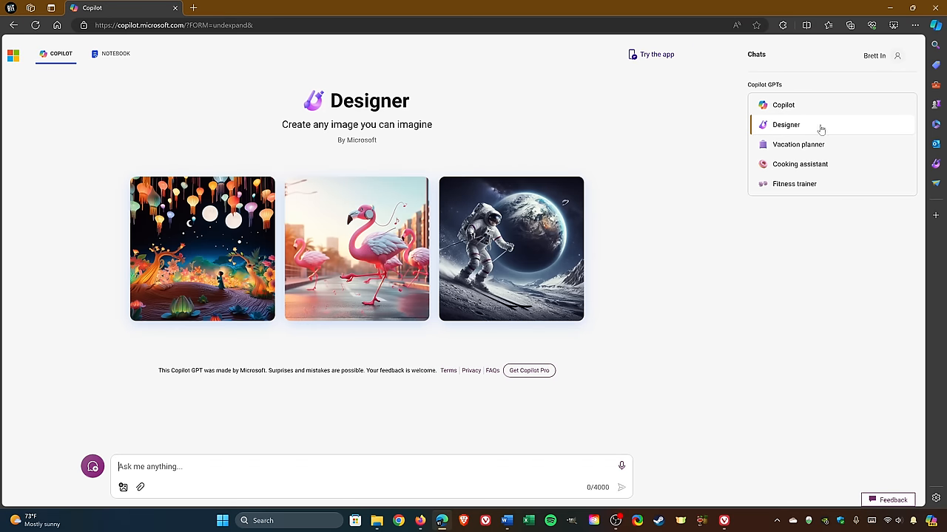
Browse the Vacation planner, Cooking assistant and Fitness trainer GPTs
{"action": "left_click", "coordinate": [798, 144]}
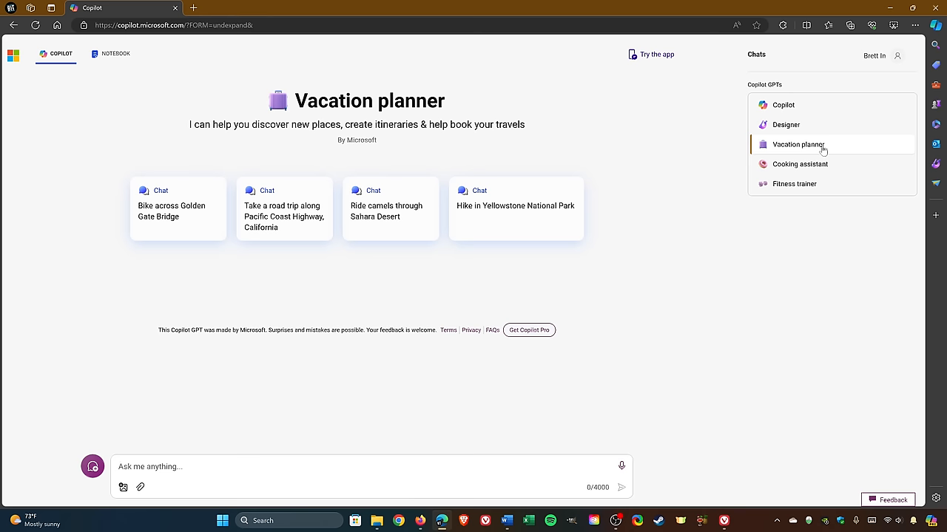
{"action": "left_click", "coordinate": [799, 165]}
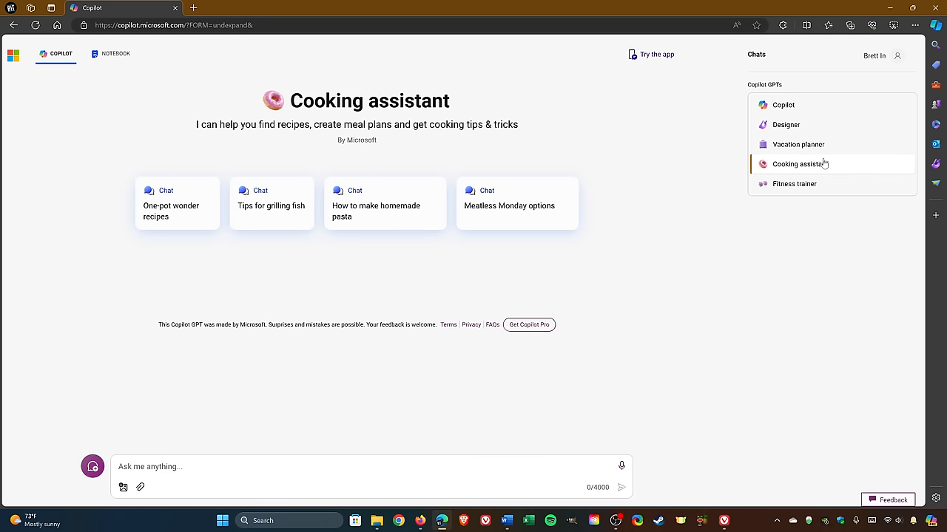
{"action": "left_click", "coordinate": [795, 183]}
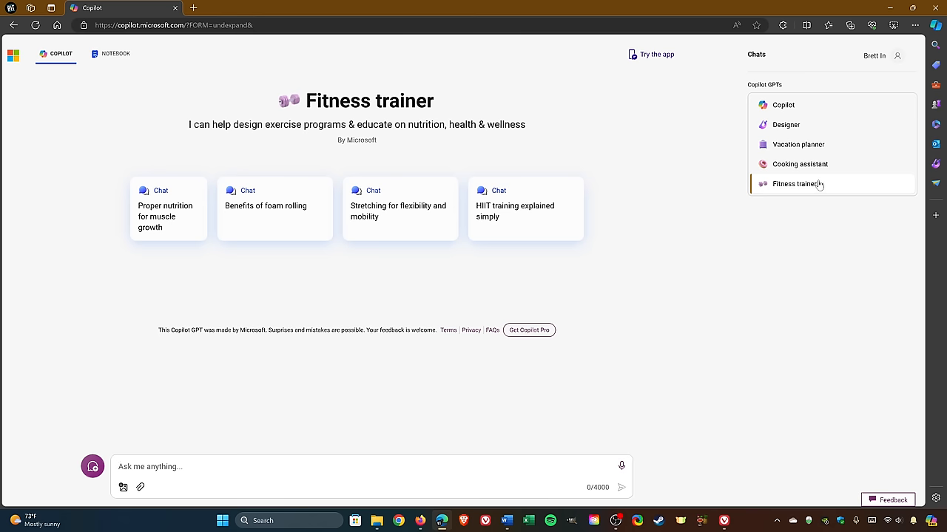
{"action": "mouse_move", "coordinate": [115, 63]}
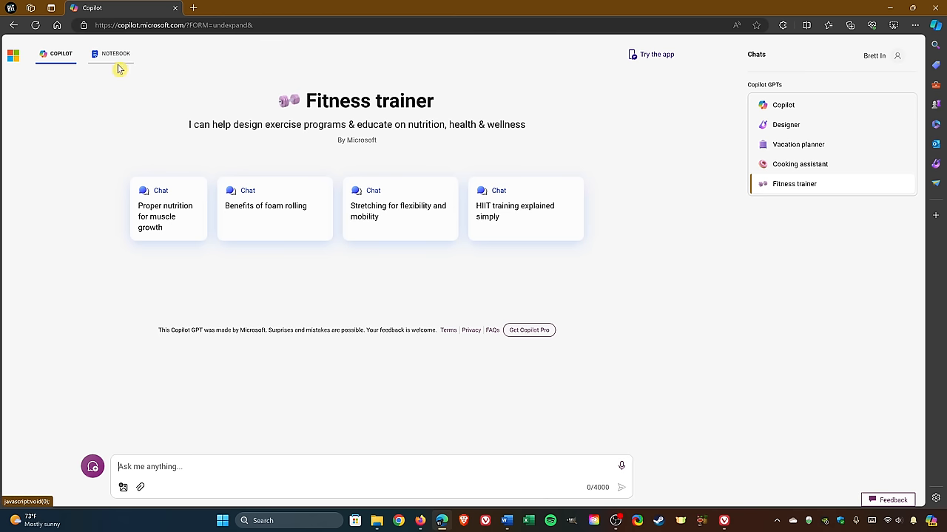
Switch the Copilot web page to the Notebook workspace
{"action": "left_click", "coordinate": [115, 53]}
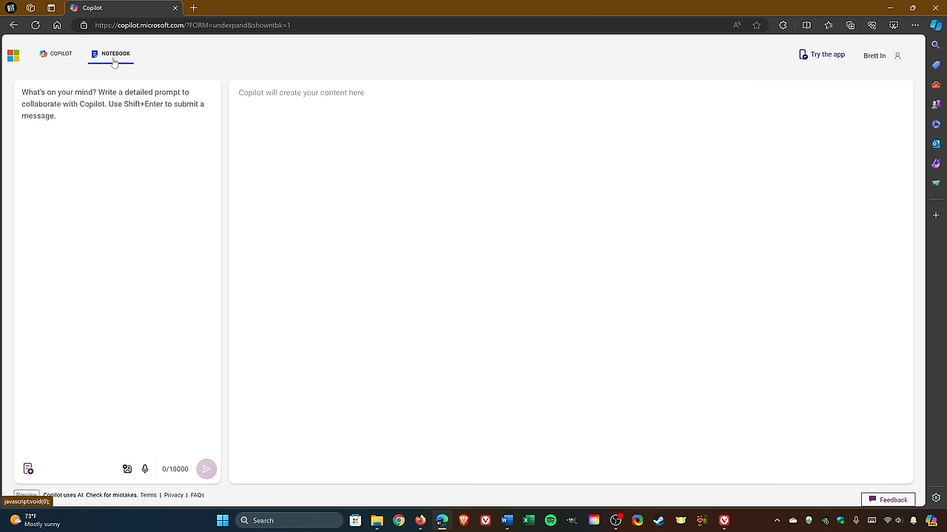
{"action": "left_click", "coordinate": [916, 25]}
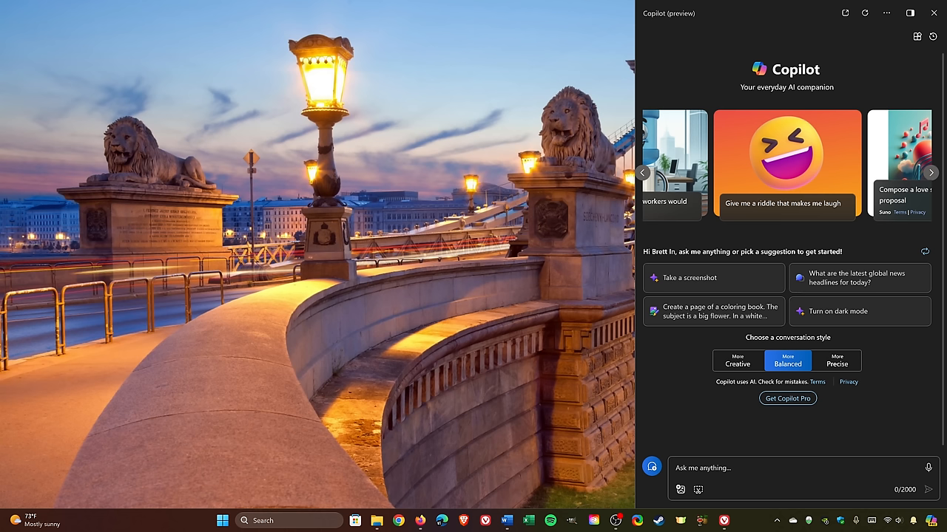
{"action": "mouse_move", "coordinate": [899, 84]}
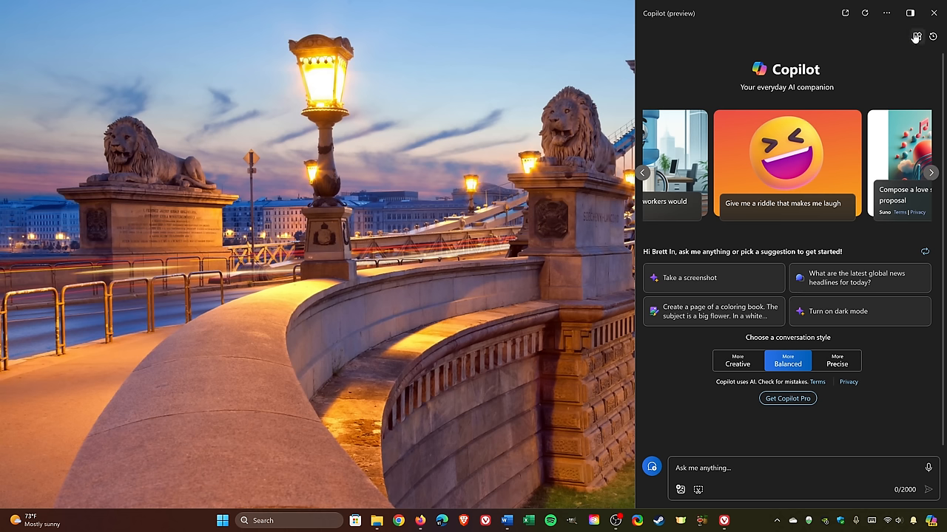
Review the plugins list, with Search on and Suno, Instacart, Kayak, Klarna, OpenTable and Shop off
{"action": "left_click", "coordinate": [916, 36]}
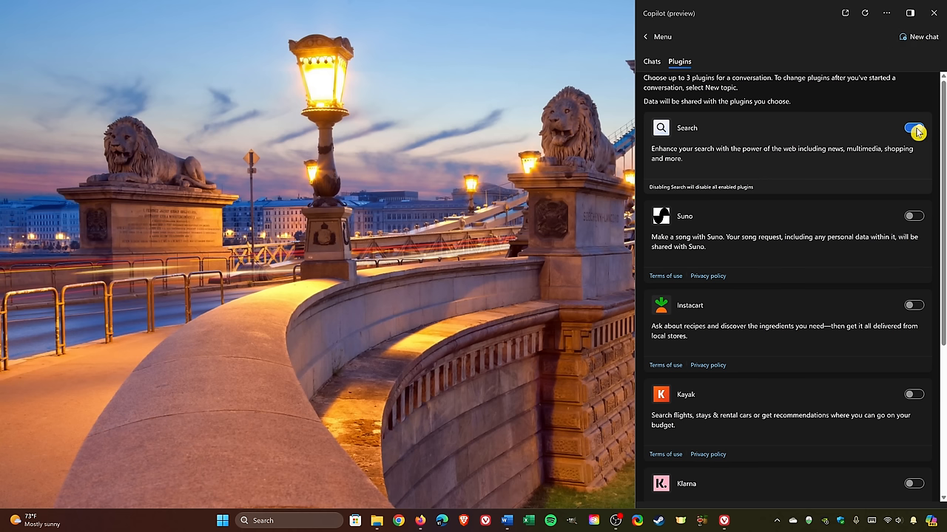
{"action": "left_click", "coordinate": [914, 127]}
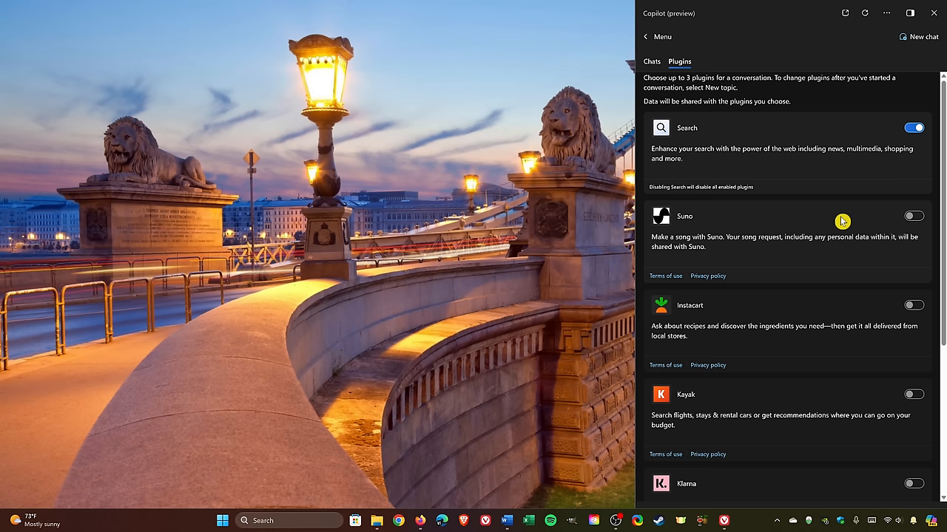
{"action": "mouse_move", "coordinate": [834, 315]}
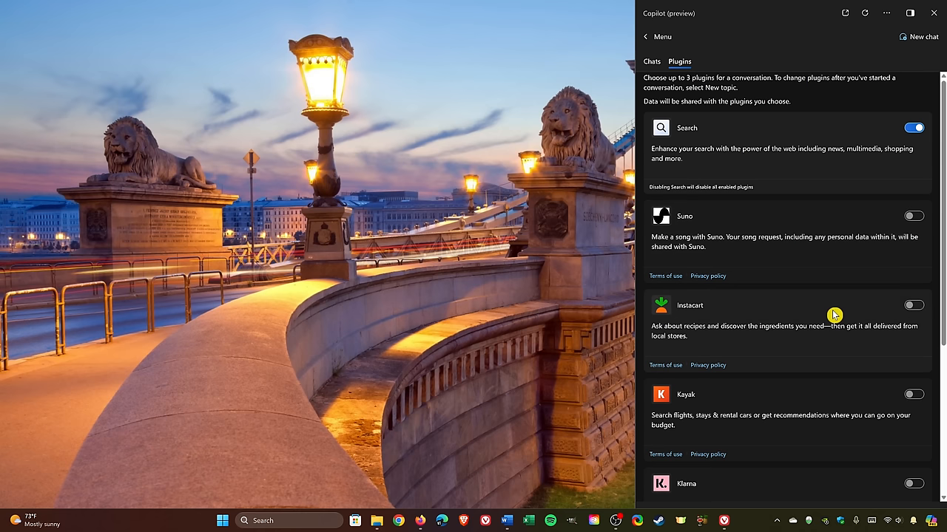
{"action": "mouse_move", "coordinate": [815, 394]}
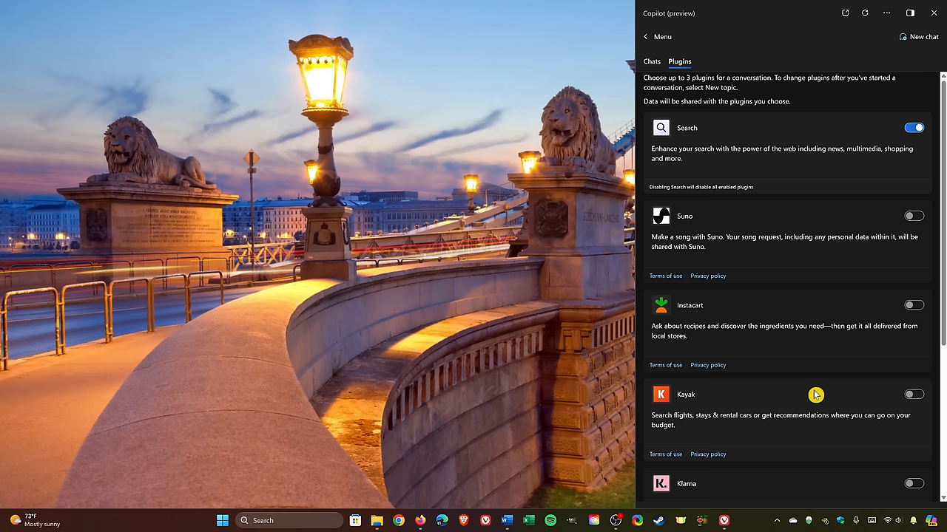
{"action": "scroll", "scroll_direction": "down", "scroll_amount": 3}
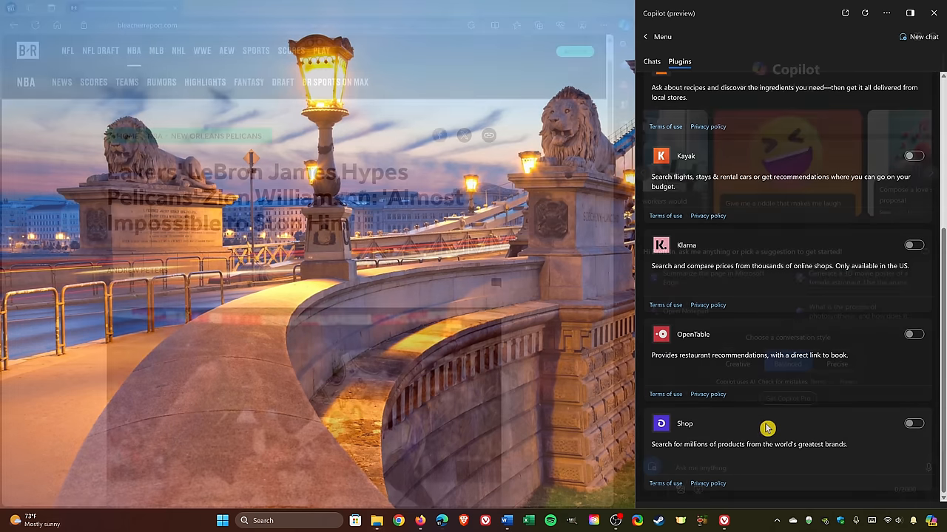
{"action": "left_click", "coordinate": [645, 37]}
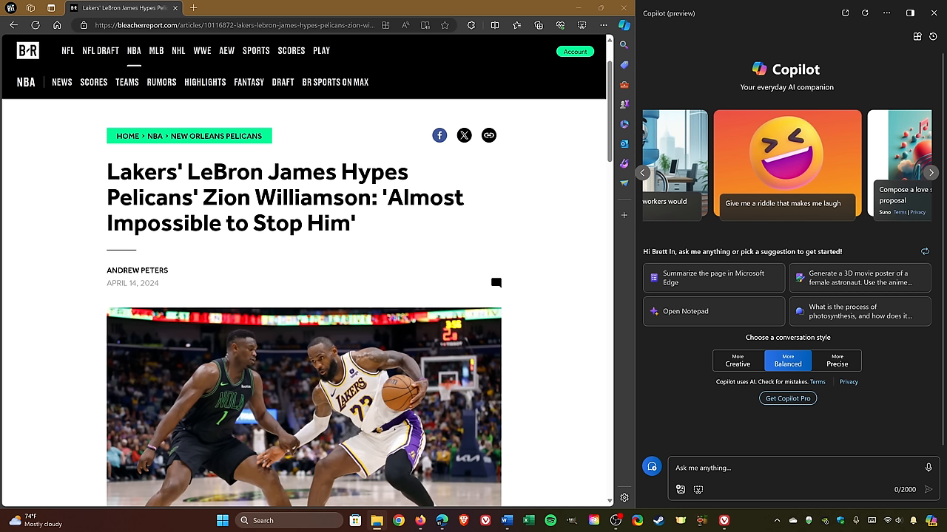
{"action": "mouse_move", "coordinate": [542, 231]}
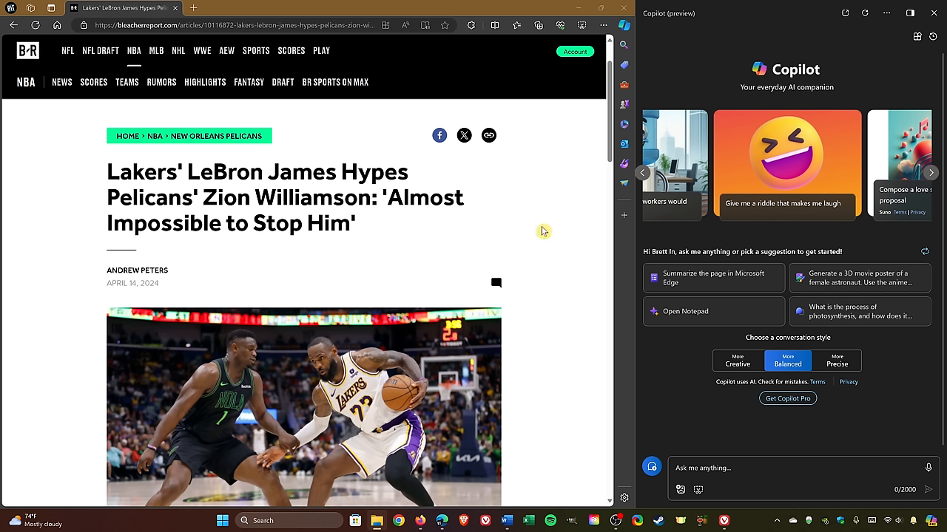
{"action": "mouse_move", "coordinate": [612, 250]}
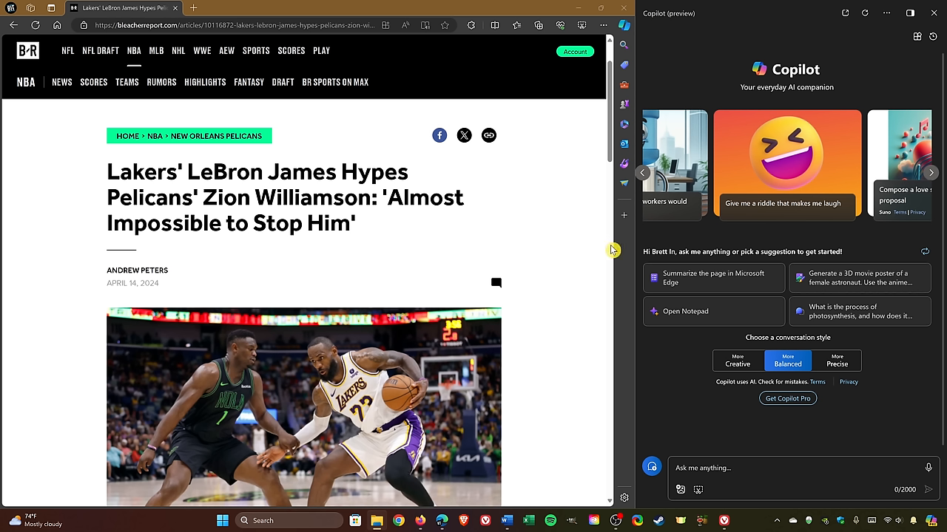
{"action": "mouse_move", "coordinate": [699, 281]}
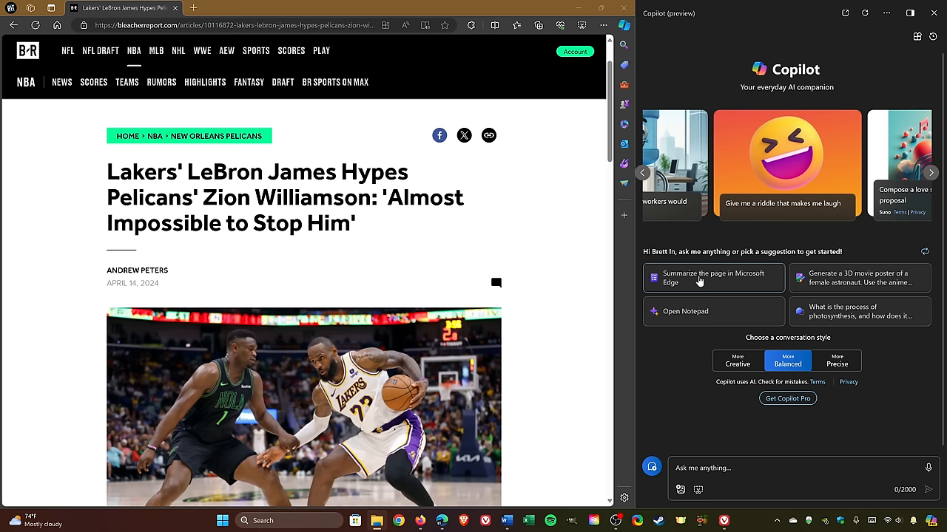
Summarize the open LeBron and Zion article in Edge and dismiss the unsaved-conversation notice
{"action": "left_click", "coordinate": [713, 277]}
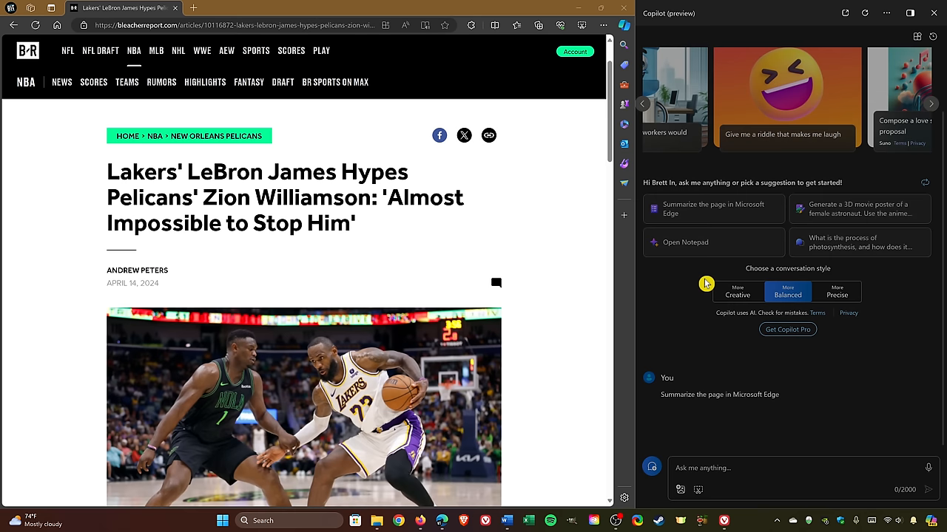
{"action": "left_click", "coordinate": [712, 208]}
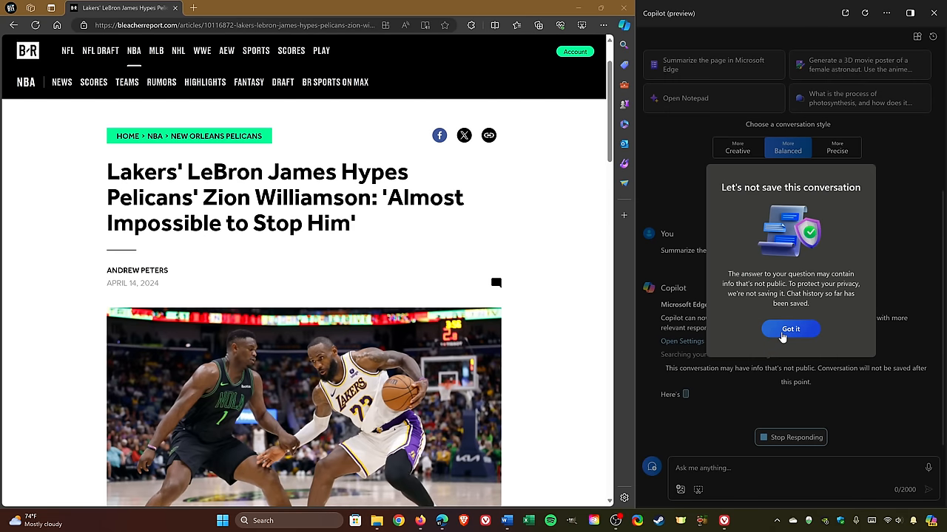
{"action": "left_click", "coordinate": [790, 329]}
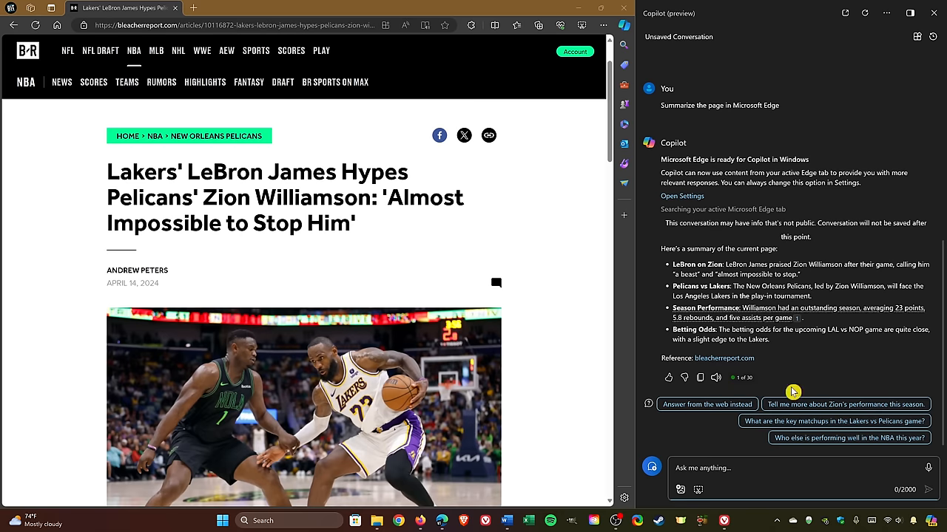
{"action": "mouse_move", "coordinate": [808, 436]}
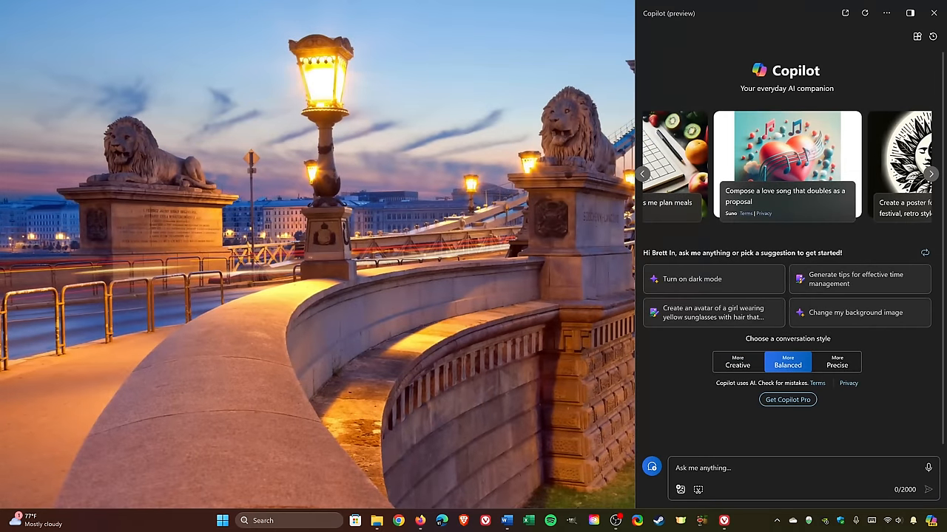
{"action": "mouse_move", "coordinate": [764, 449]}
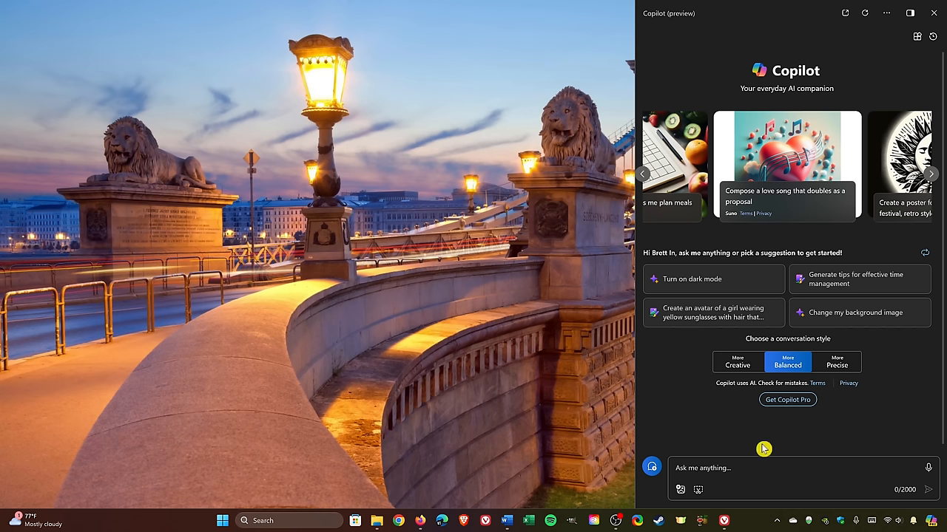
{"action": "mouse_move", "coordinate": [679, 491]}
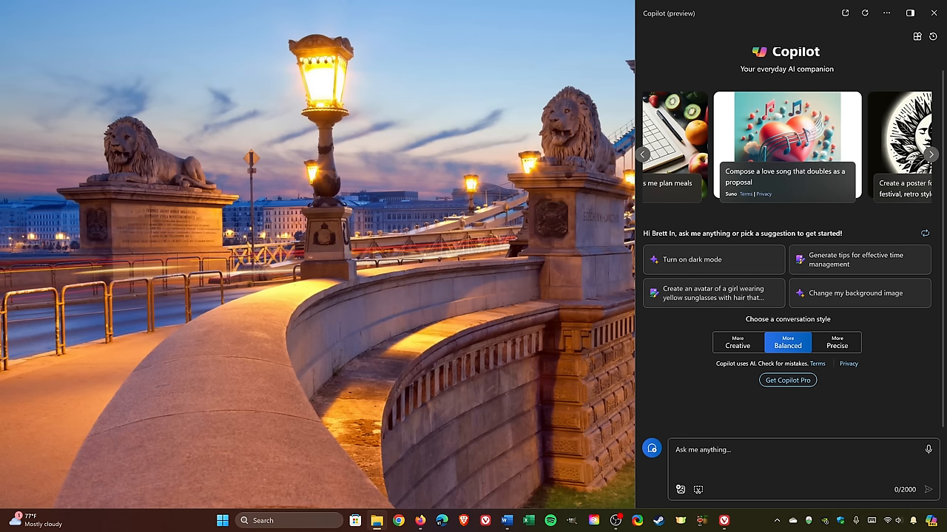
Attach an image and draft the question 'what is the charge time for a (level 2 co'
{"action": "left_click", "coordinate": [680, 490]}
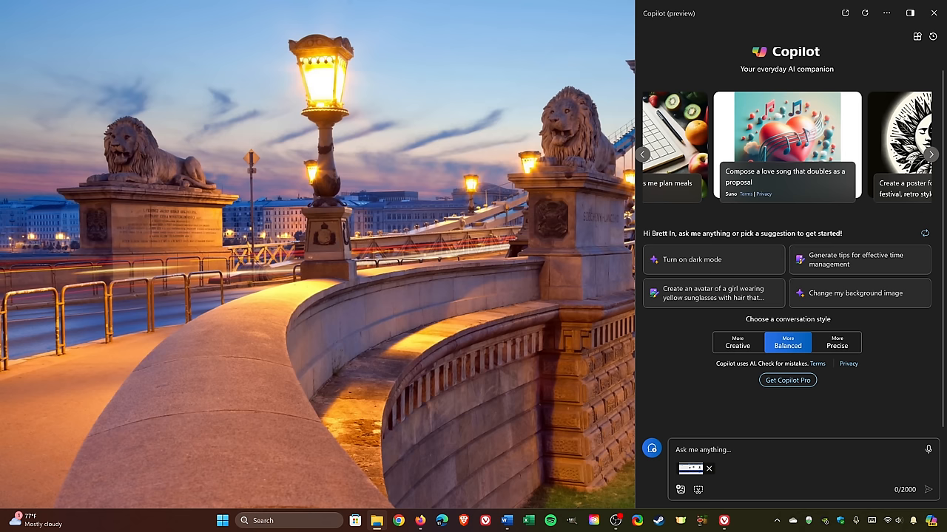
{"action": "type", "text": "what is the cha"}
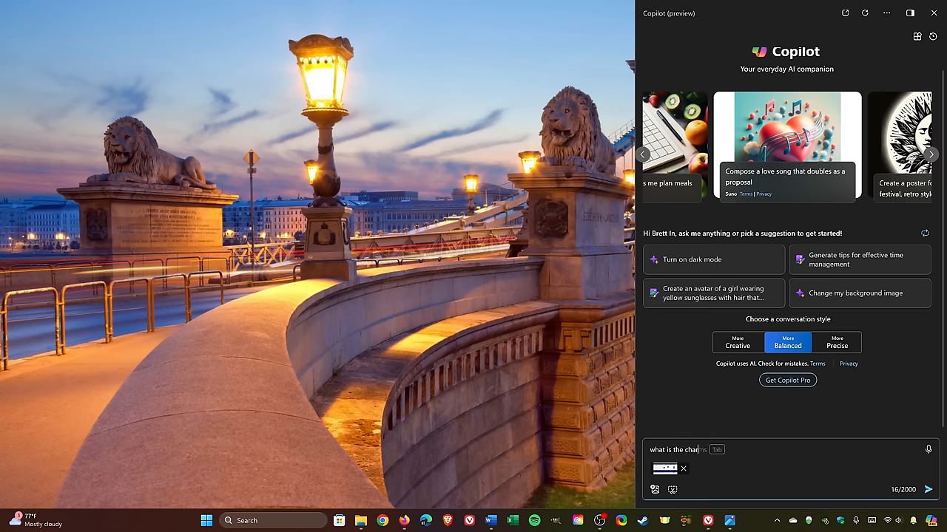
{"action": "type", "text": "rge time for a ("}
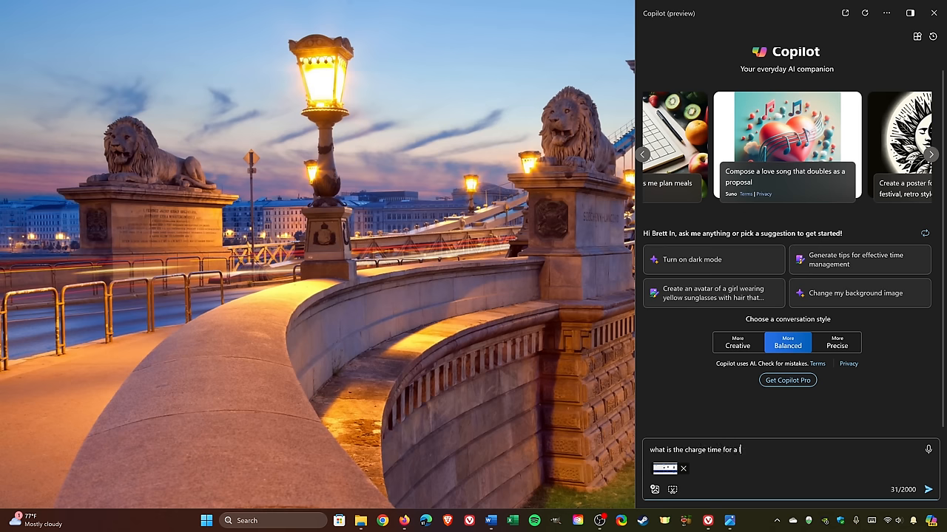
{"action": "type", "text": "level 2 co"}
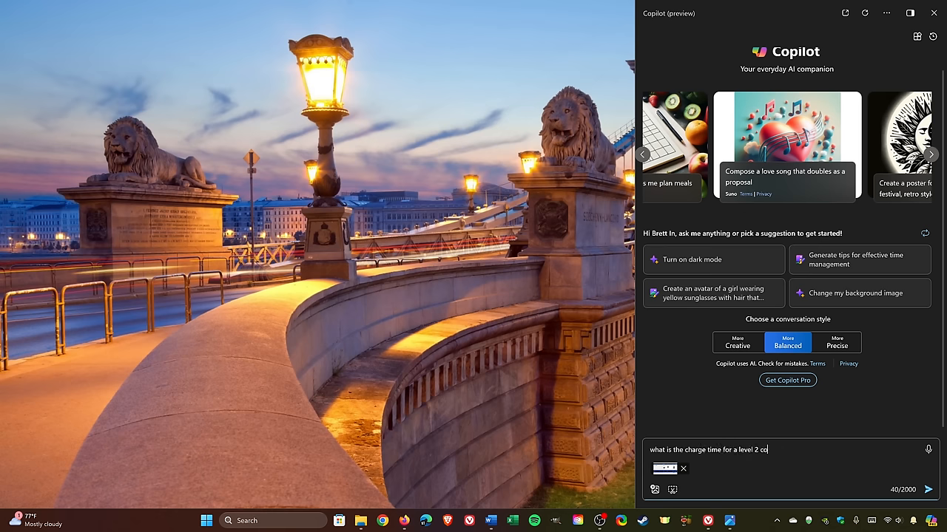